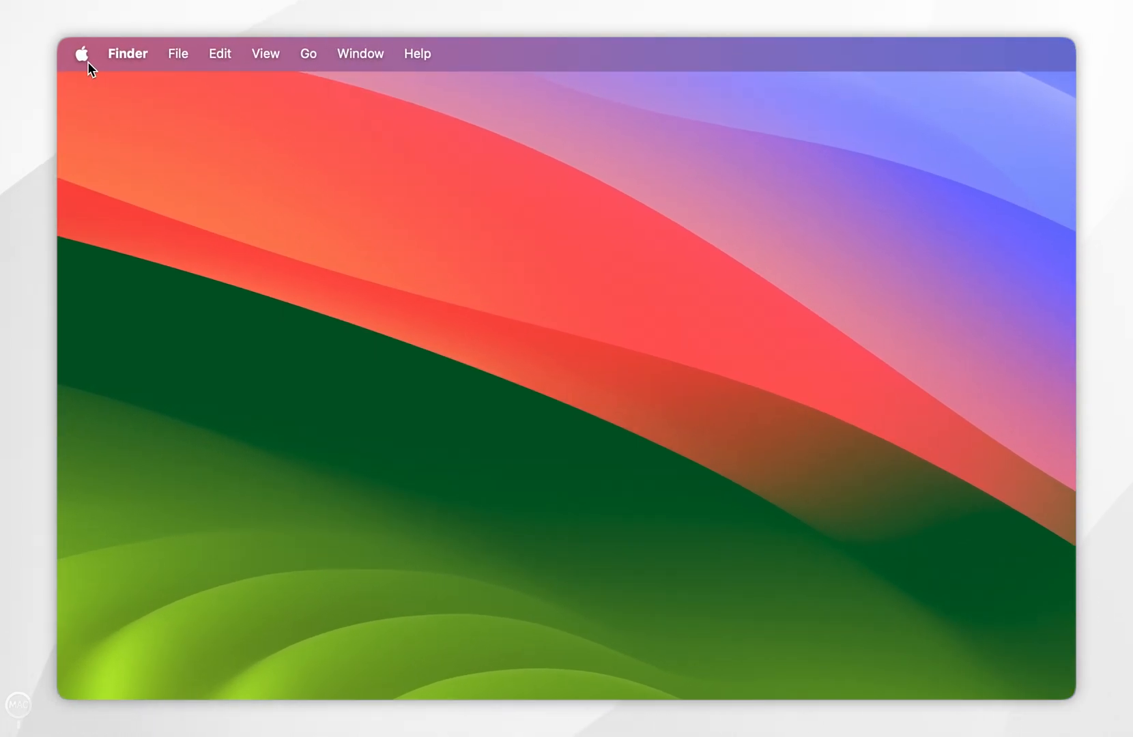
Step: Open System Settings from the Apple menu and scroll the sidebar down
click(85, 54)
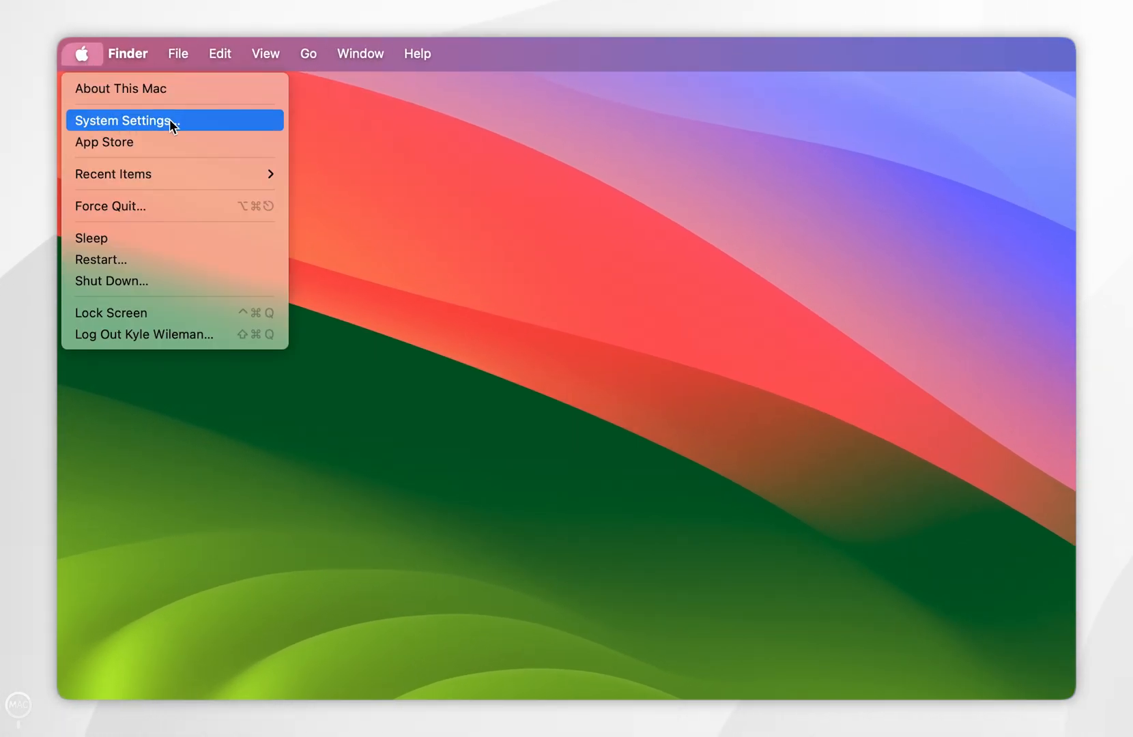
click(123, 120)
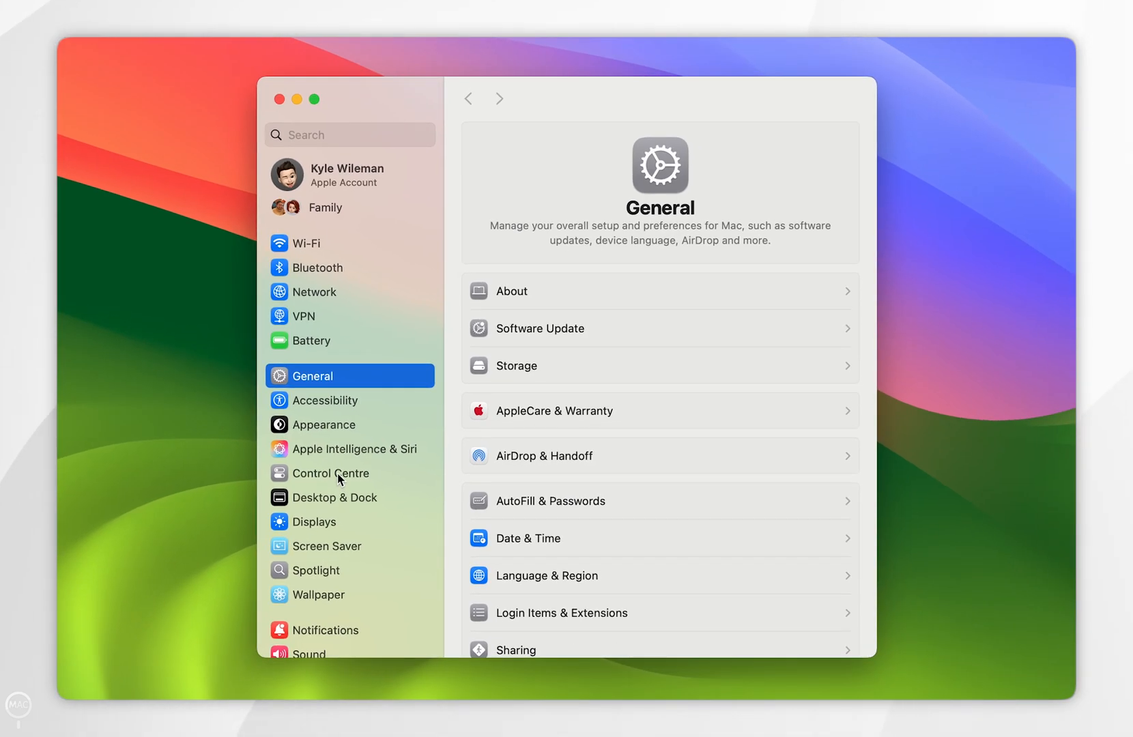
scroll(down, 3)
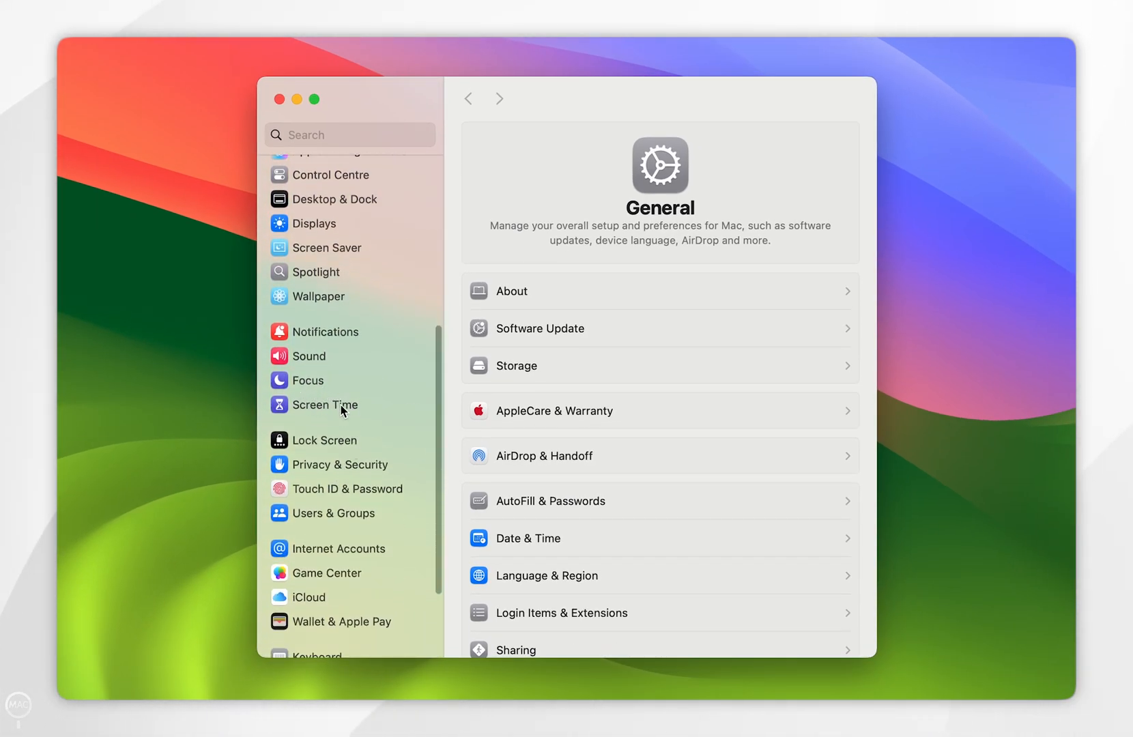
Step: Turn on Content & Privacy restrictions in Screen Time
click(325, 404)
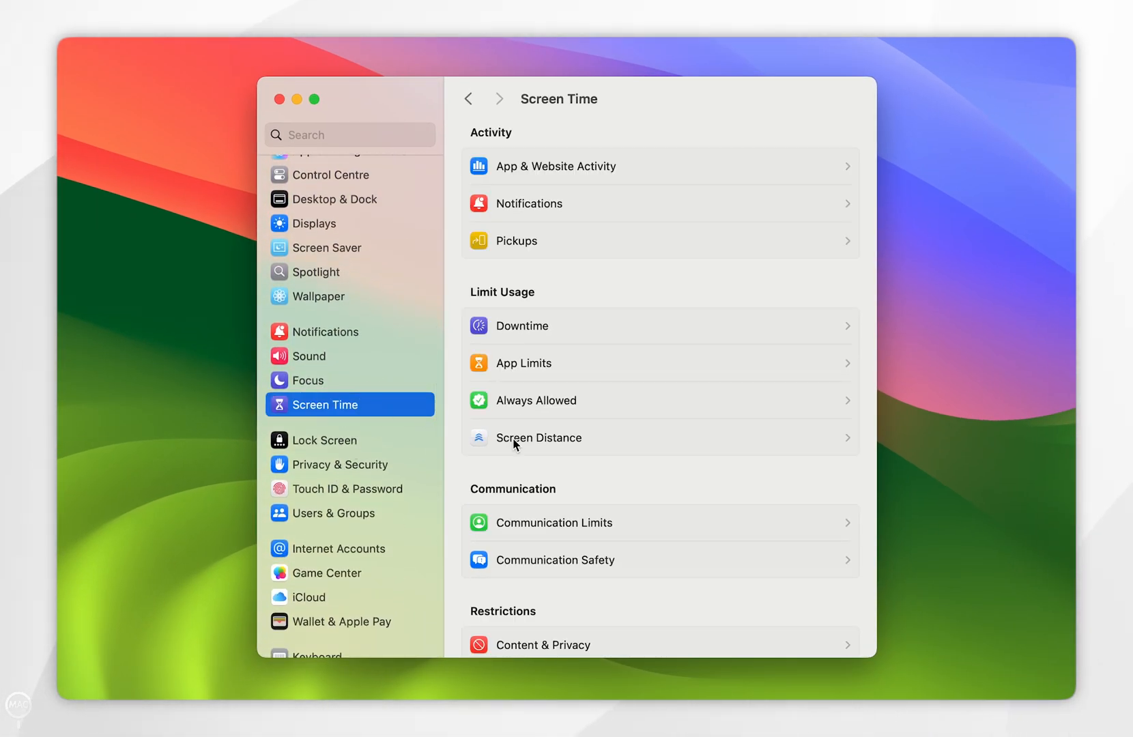
scroll(down, 3)
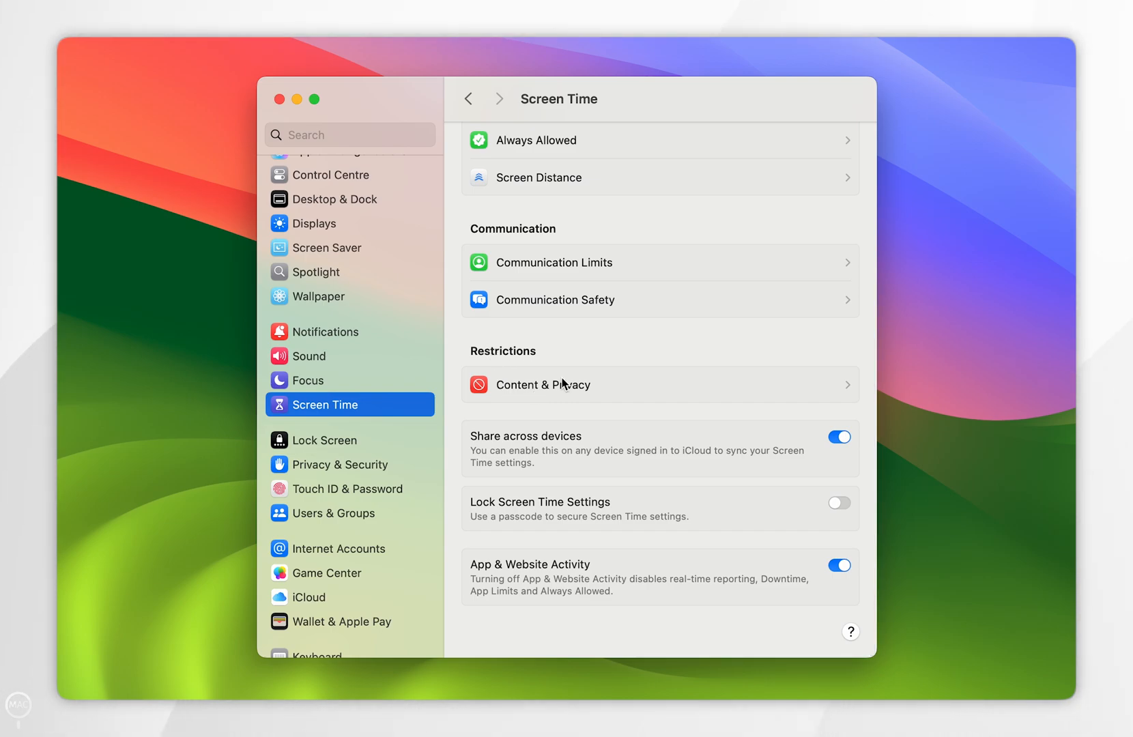
click(543, 384)
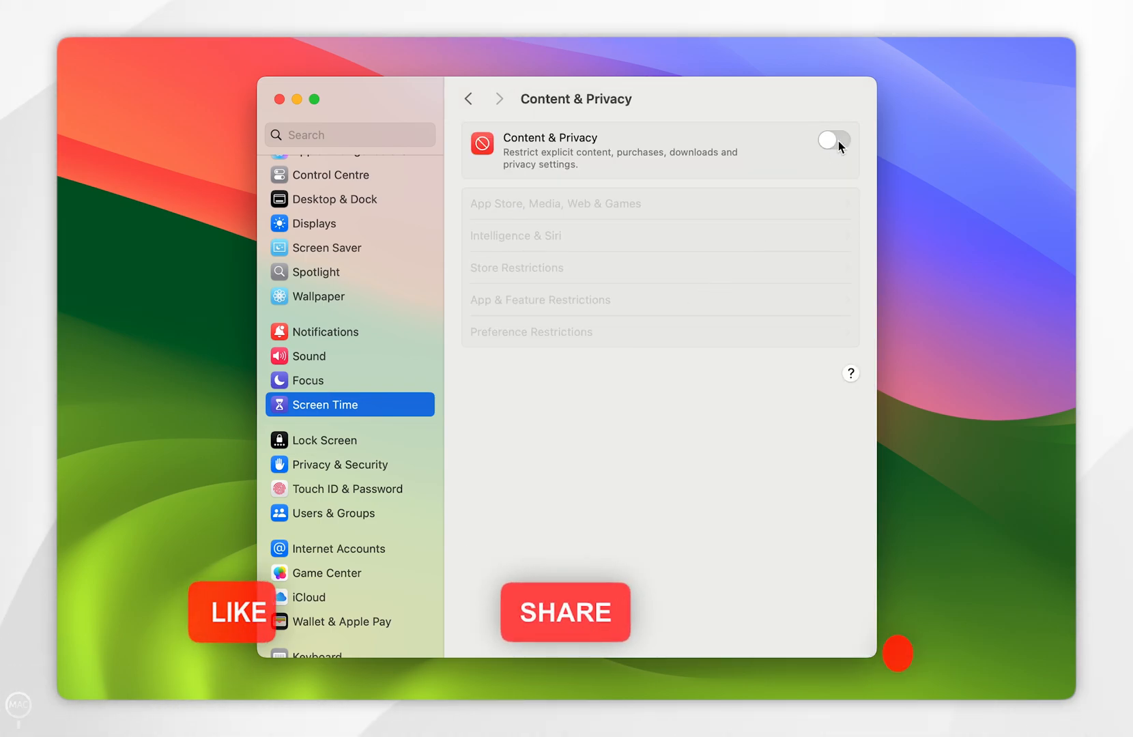
click(834, 139)
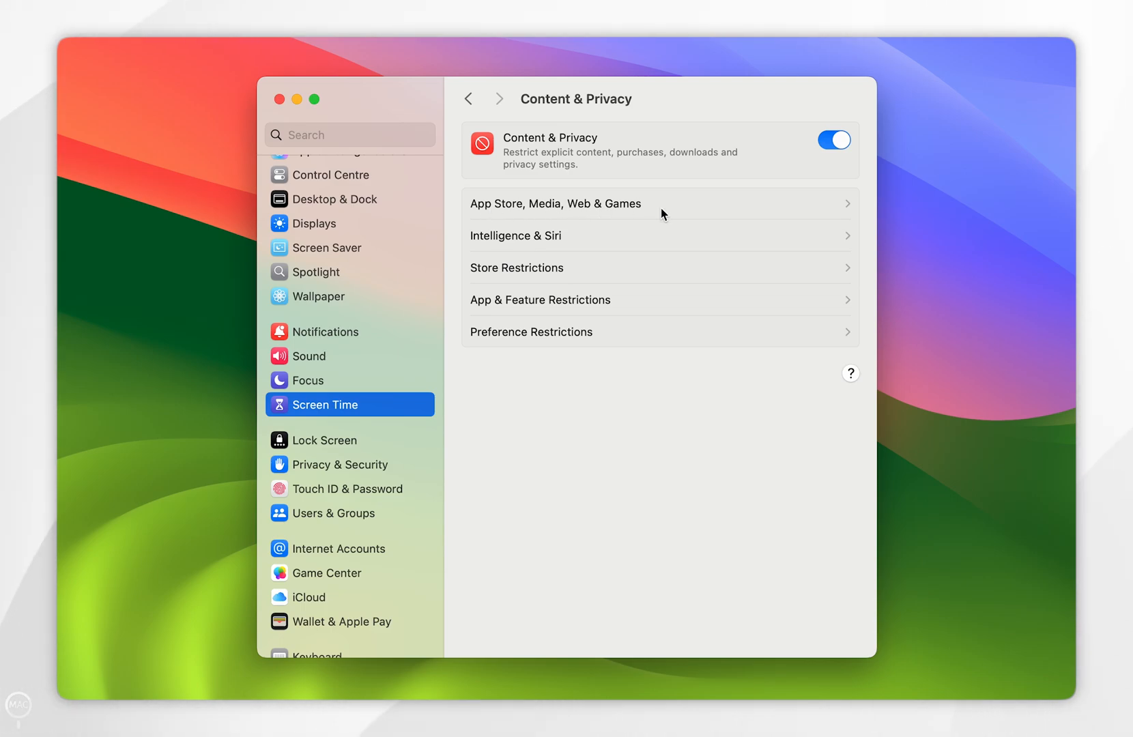
Step: Set Access to Web Content under App Store, Media, Web & Games to Limit Adult Websites
click(555, 203)
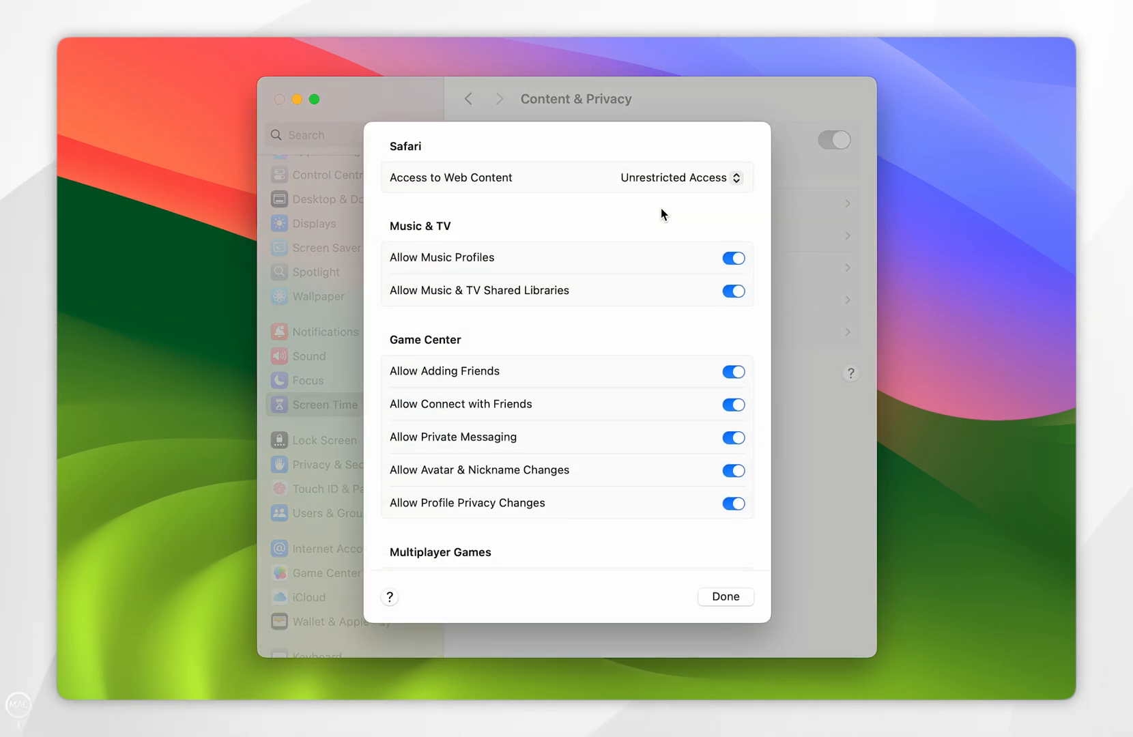
mouse_move(398, 145)
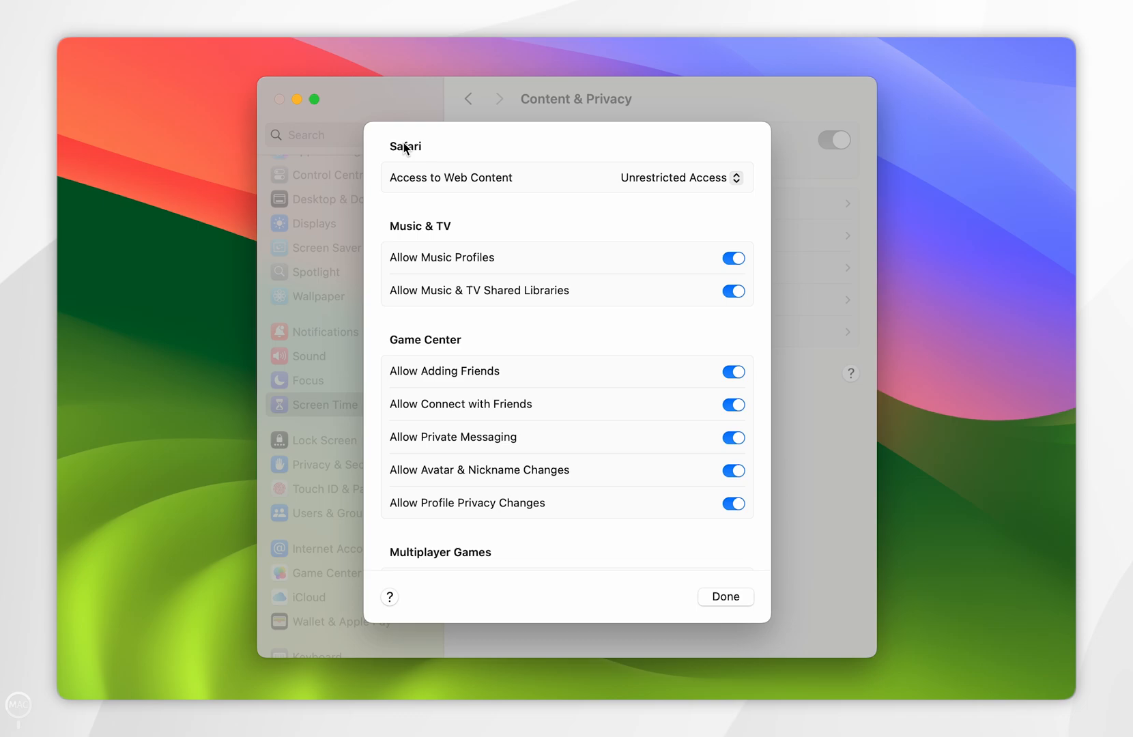
mouse_move(507, 185)
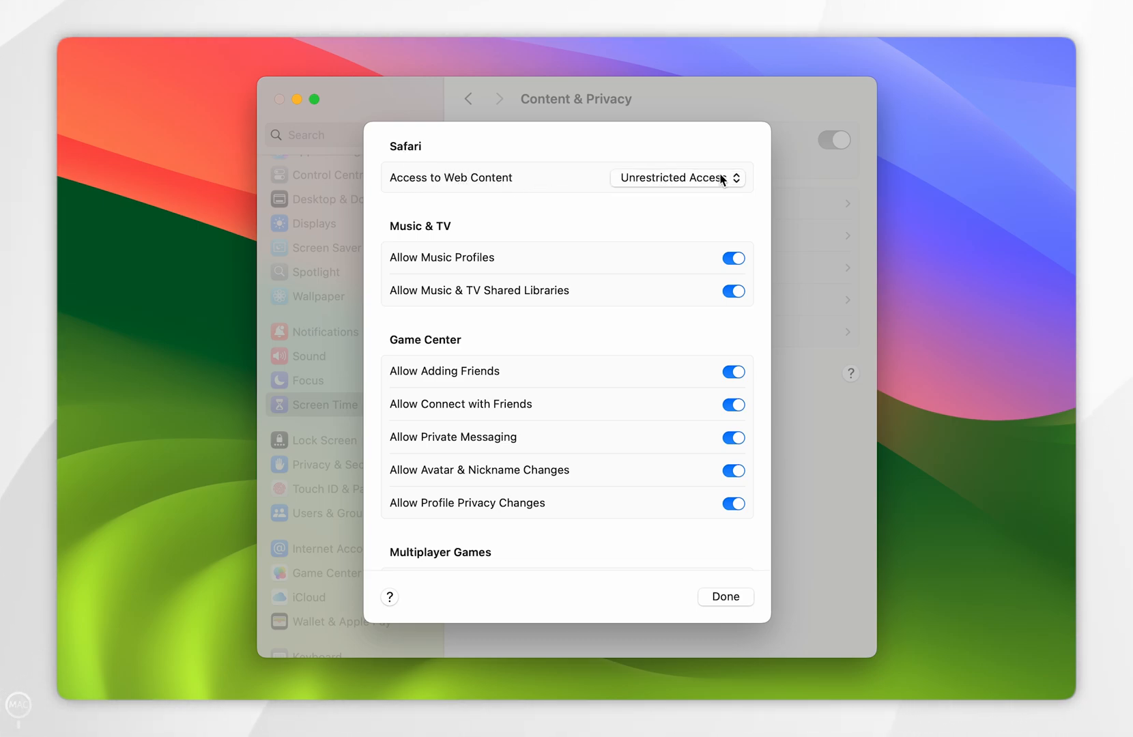
click(677, 177)
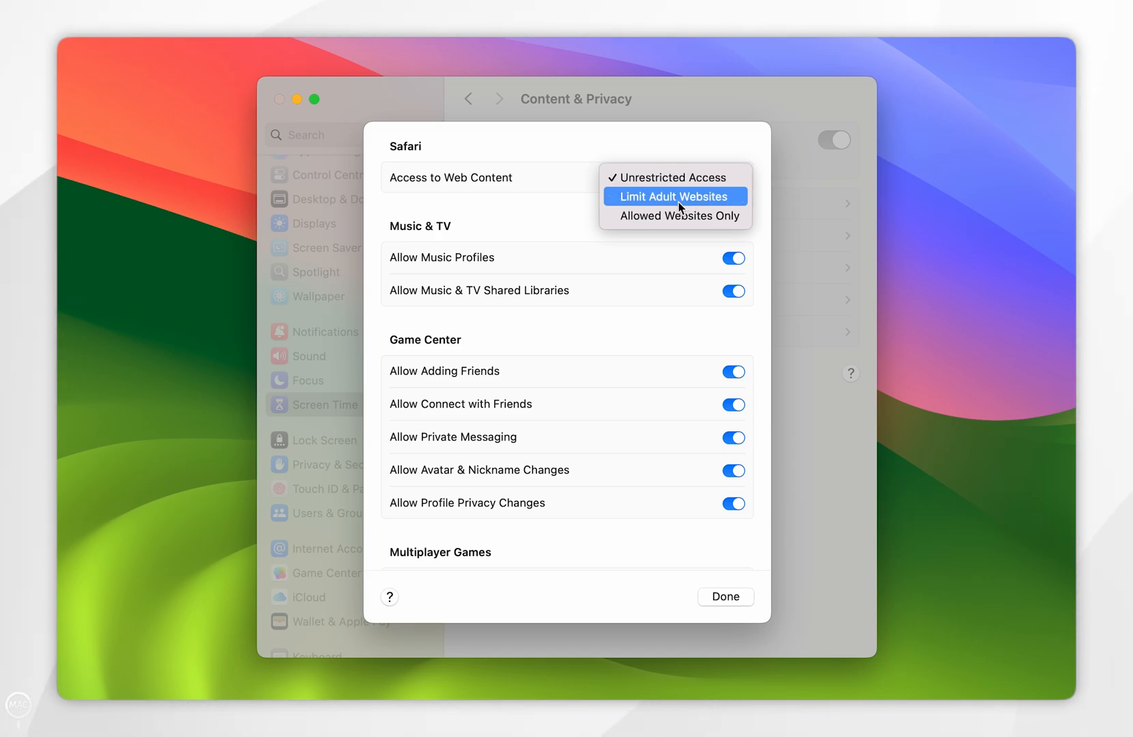
click(675, 196)
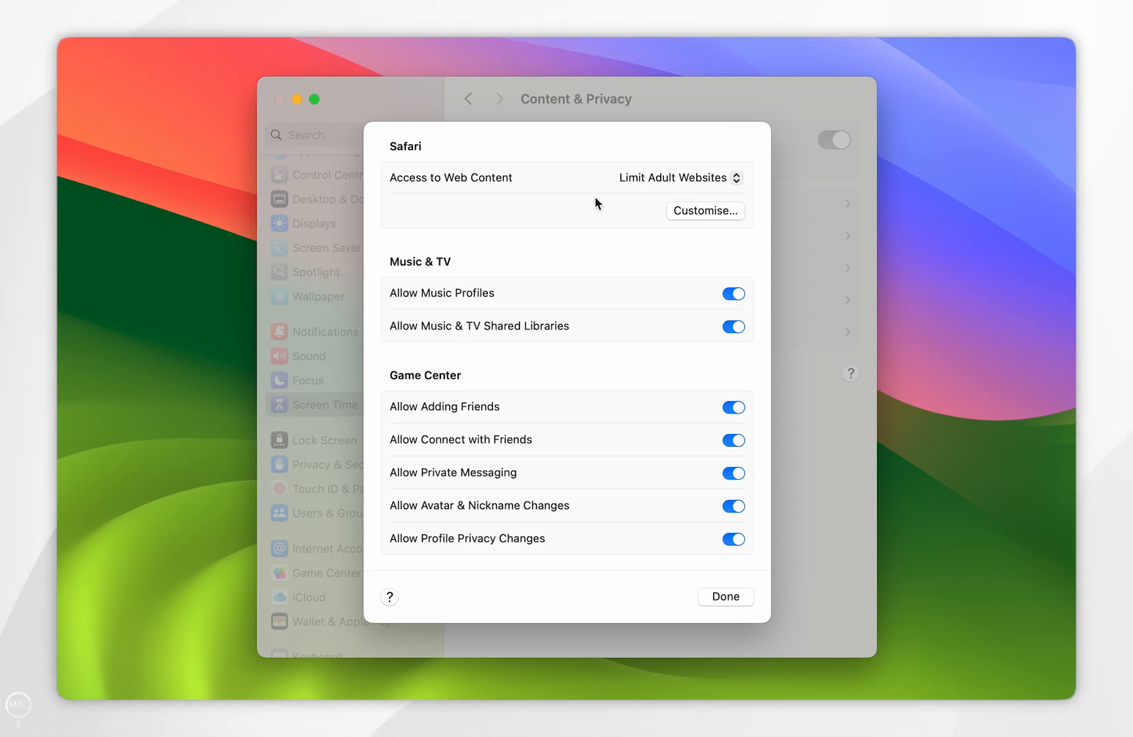
mouse_move(706, 221)
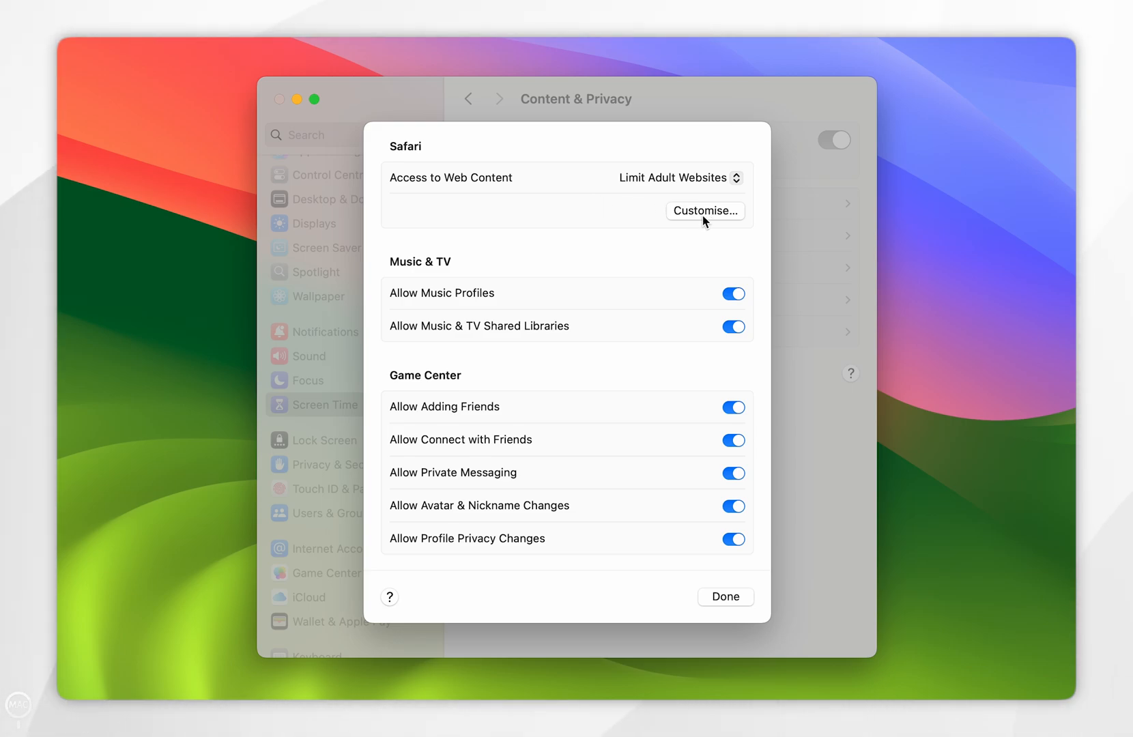
Step: Add youtube.com to the Restricted websites list via Customise and close the list
click(704, 210)
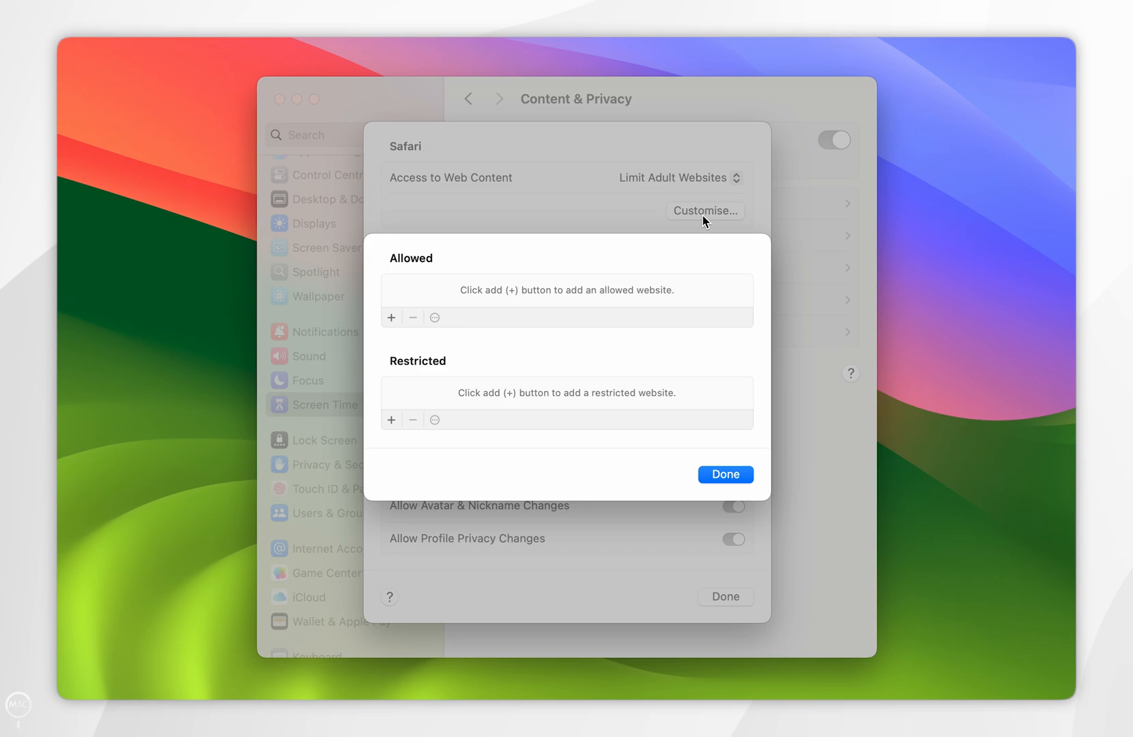
mouse_move(402, 274)
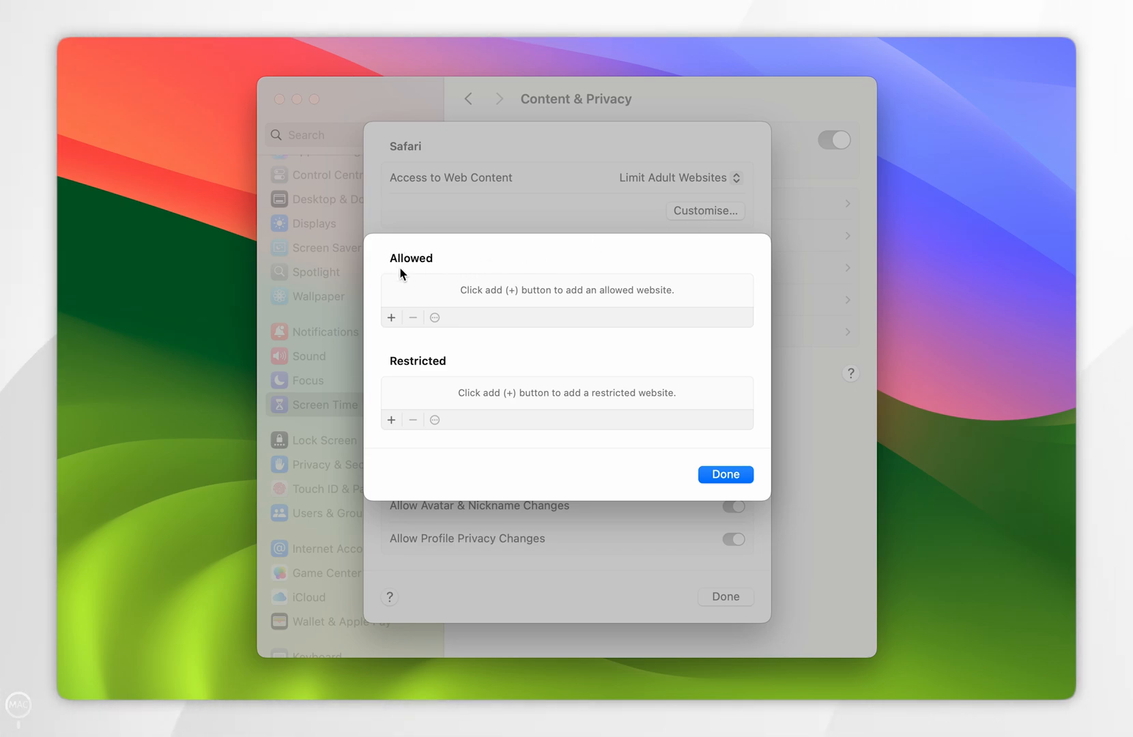
mouse_move(520, 355)
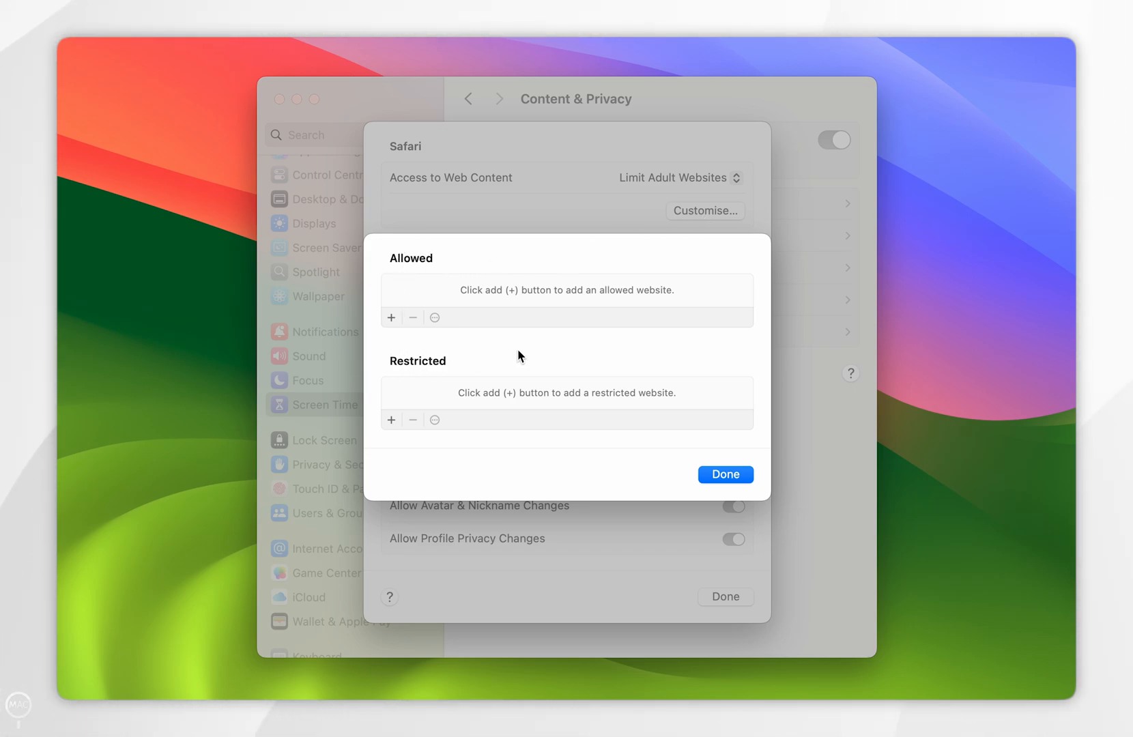
mouse_move(391, 420)
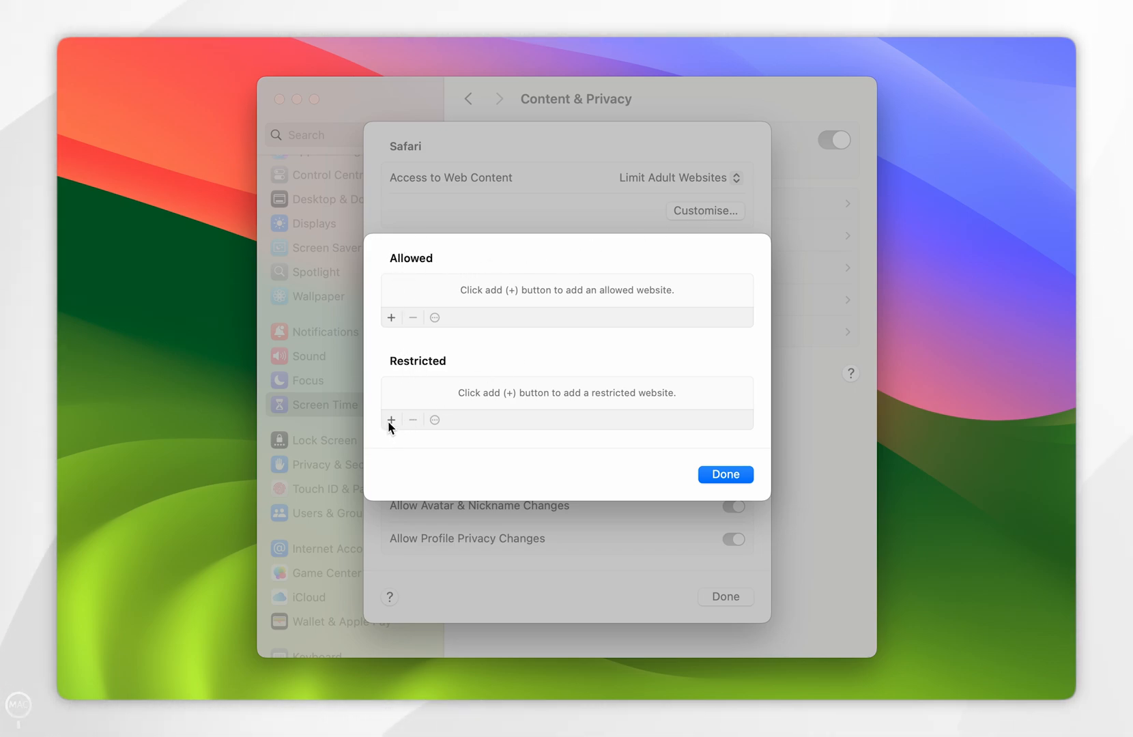
click(391, 419)
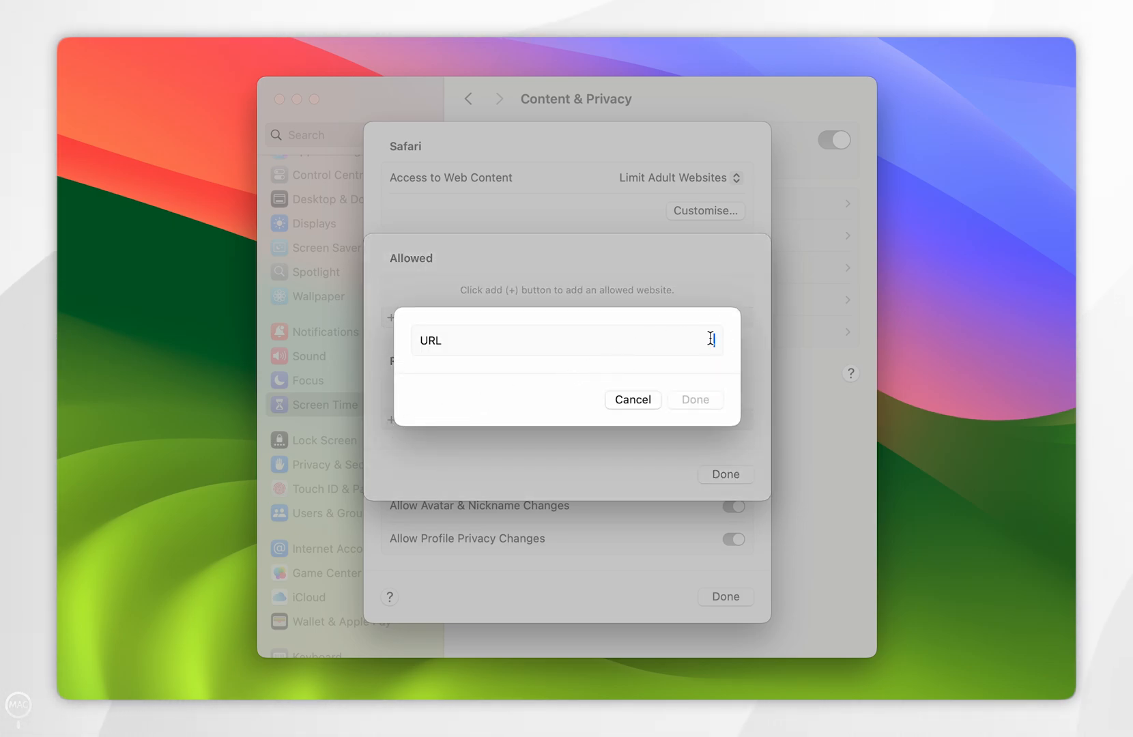
text(youtube.com)
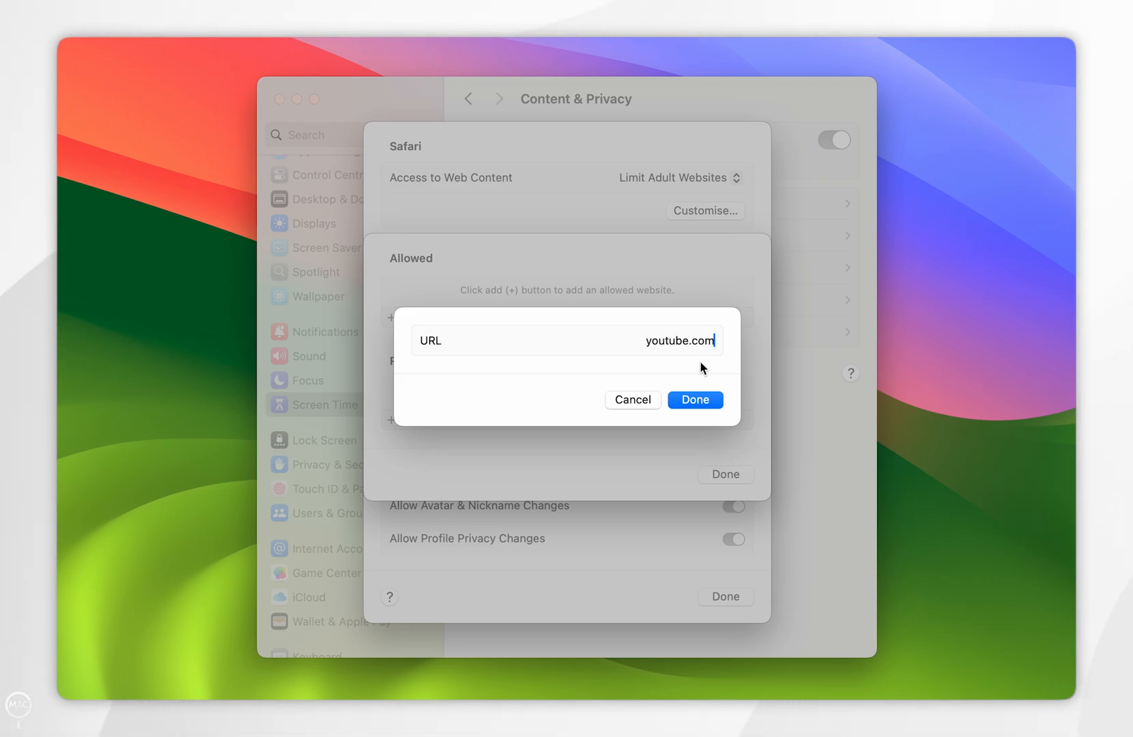
click(695, 400)
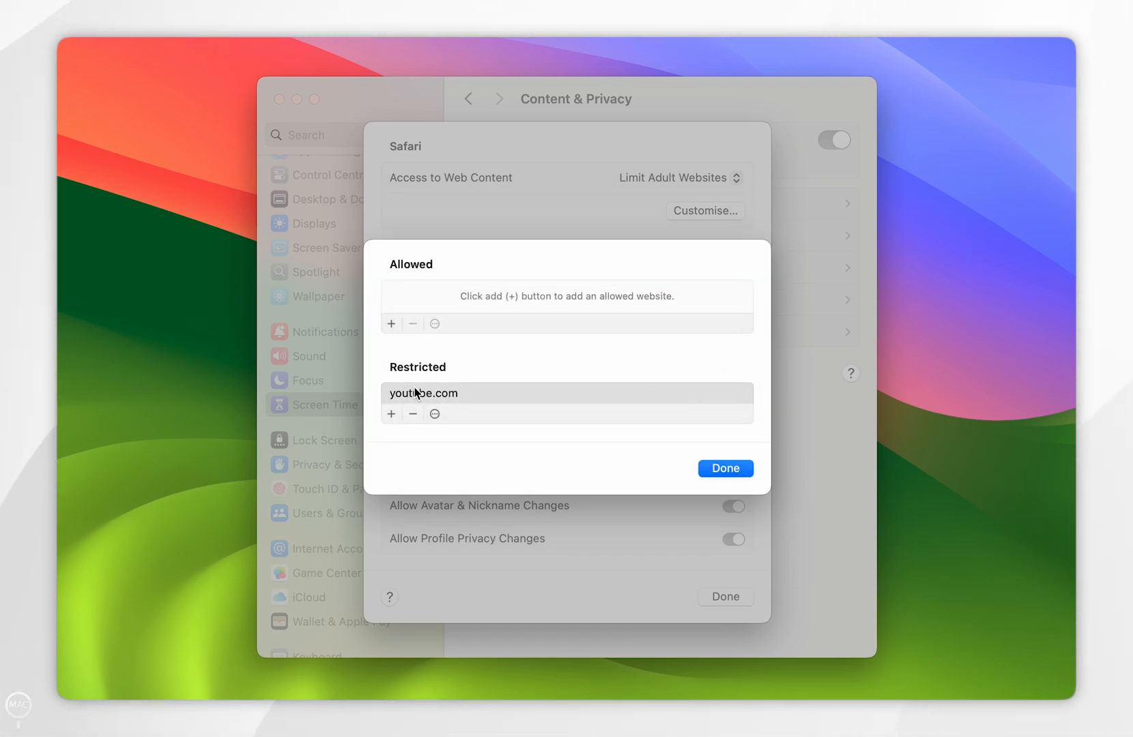
mouse_move(520, 371)
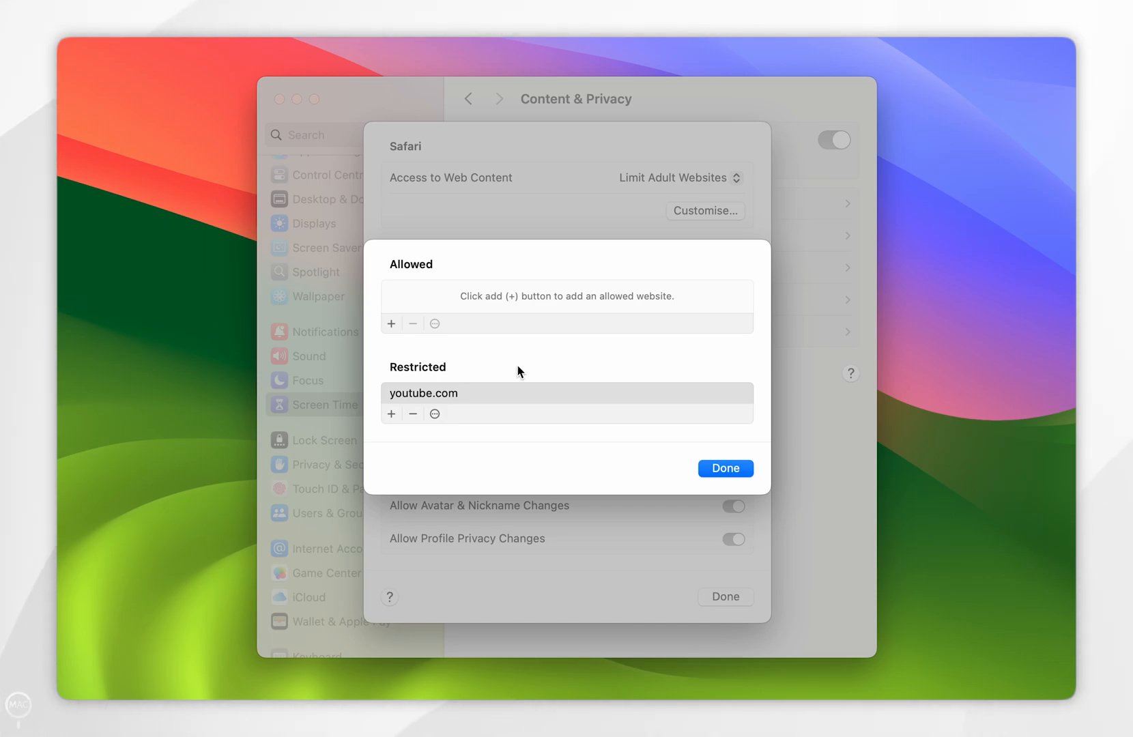
click(725, 468)
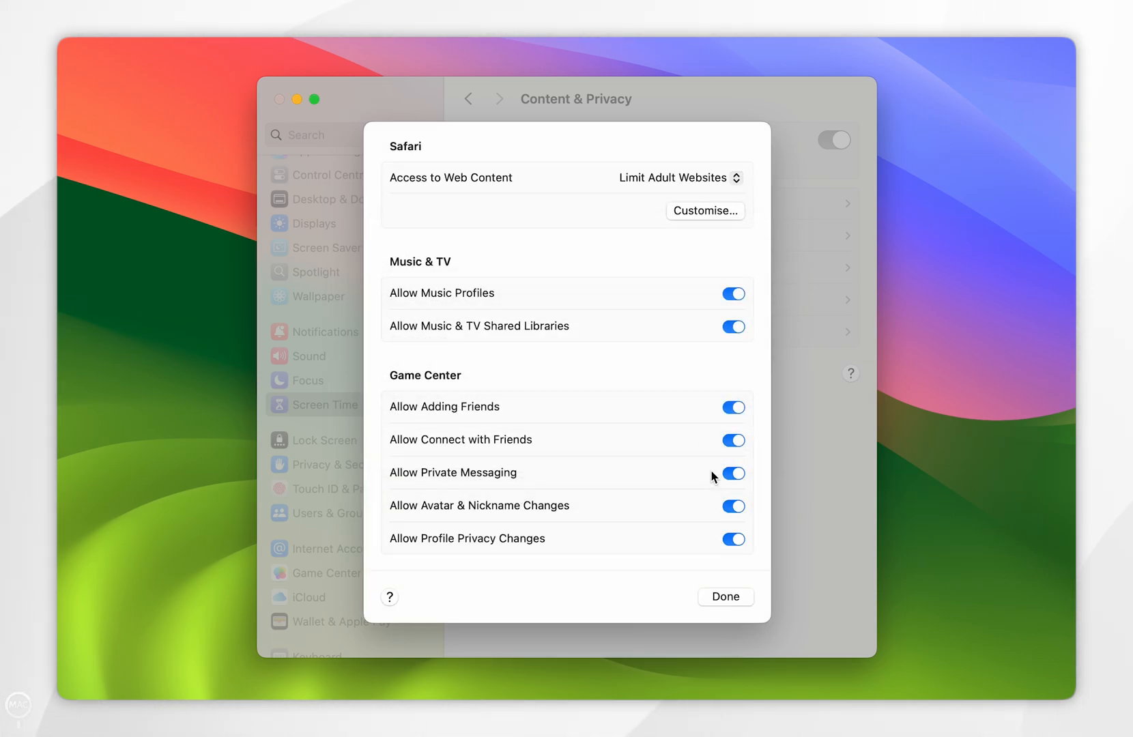
Step: Close the media and web restrictions, then launch Safari from the Dock
click(725, 596)
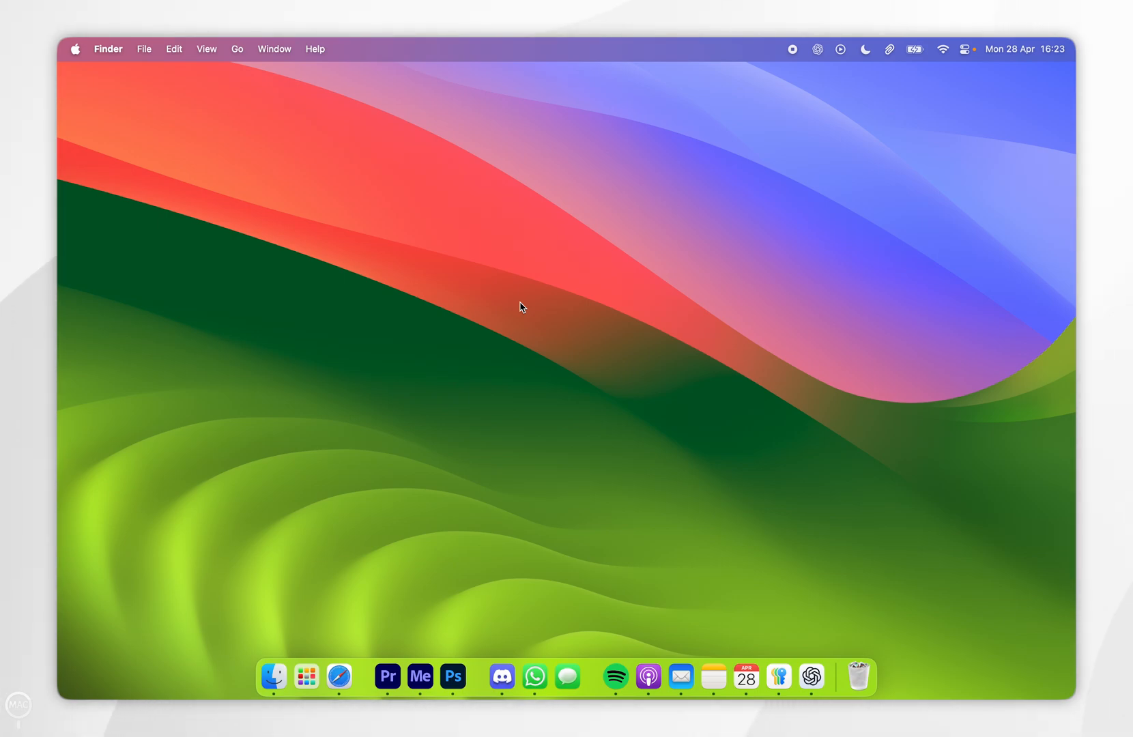
click(339, 676)
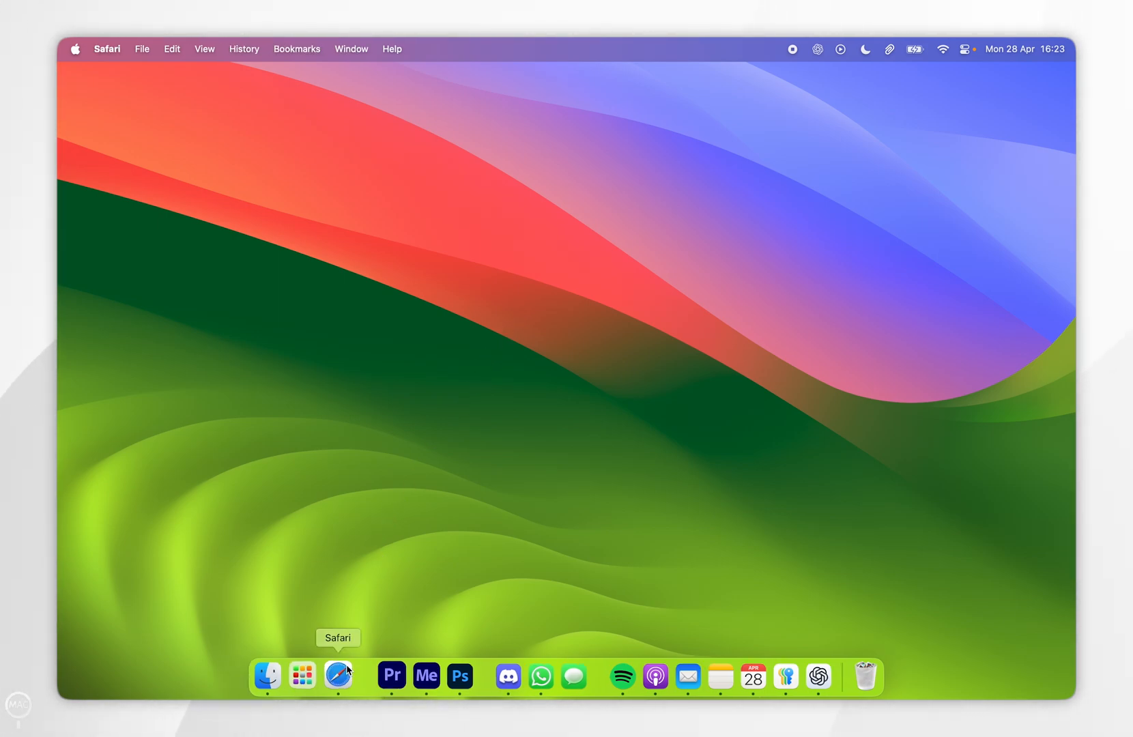
Step: Open YouTube from Favourites and highlight the 'Oops! You can't see pages' block message
click(337, 673)
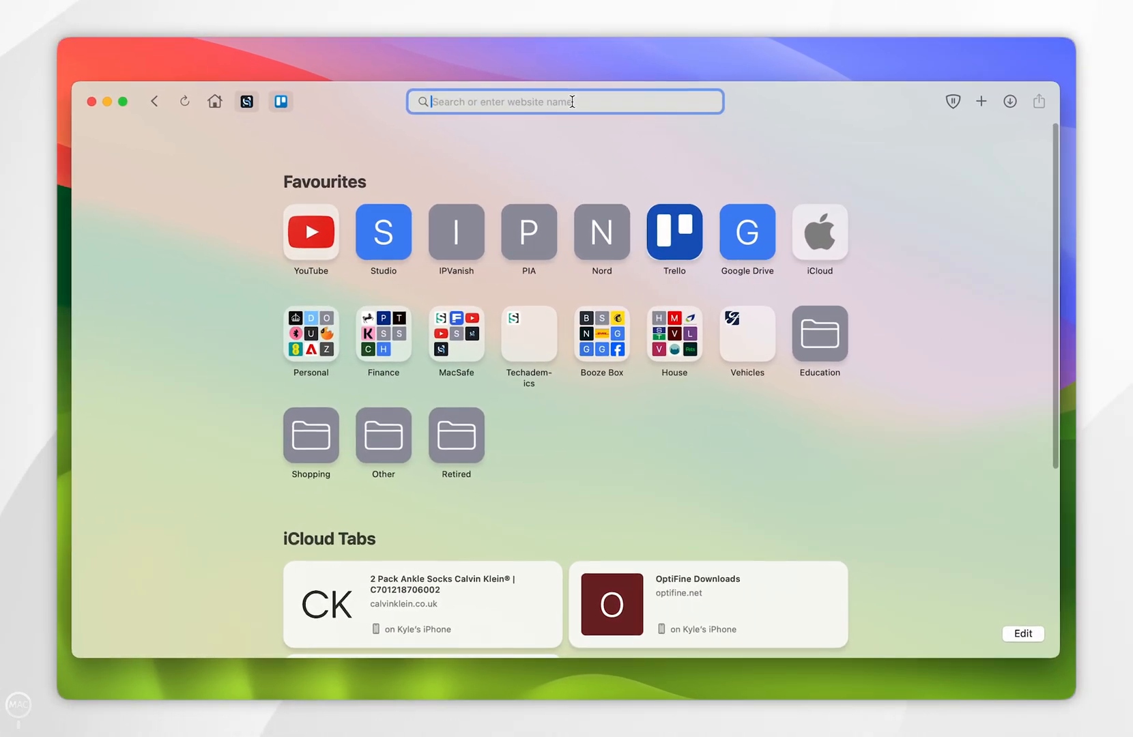
click(310, 231)
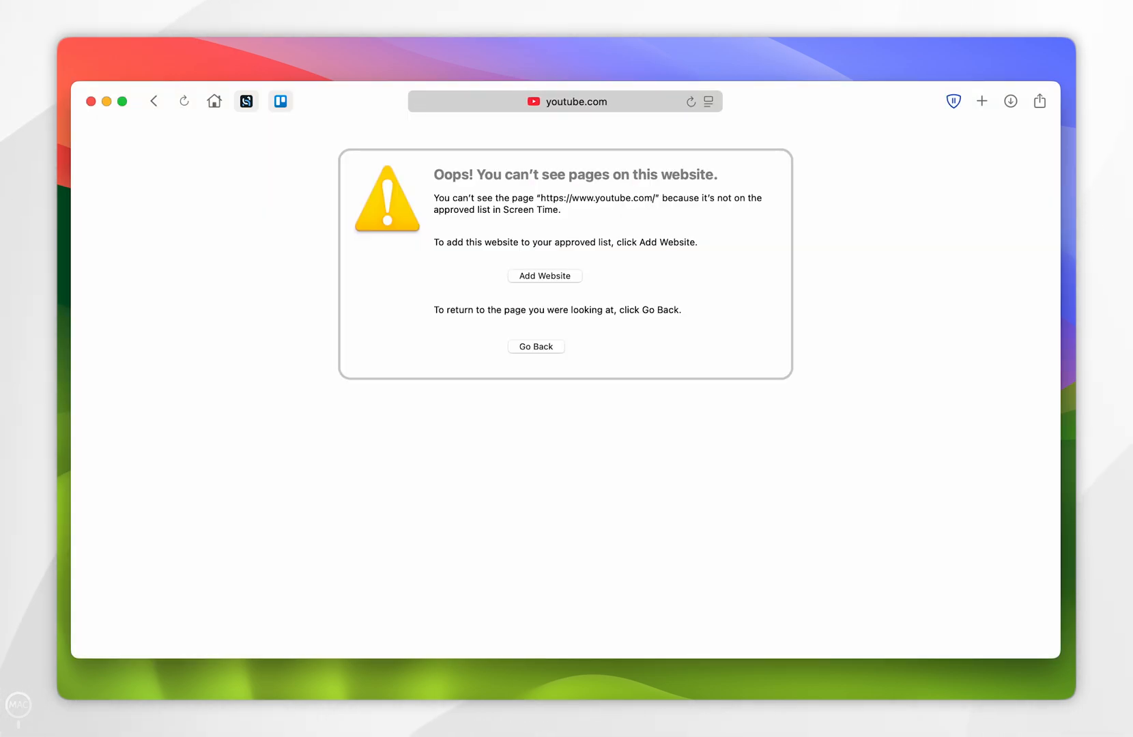
drag(434, 174, 700, 174)
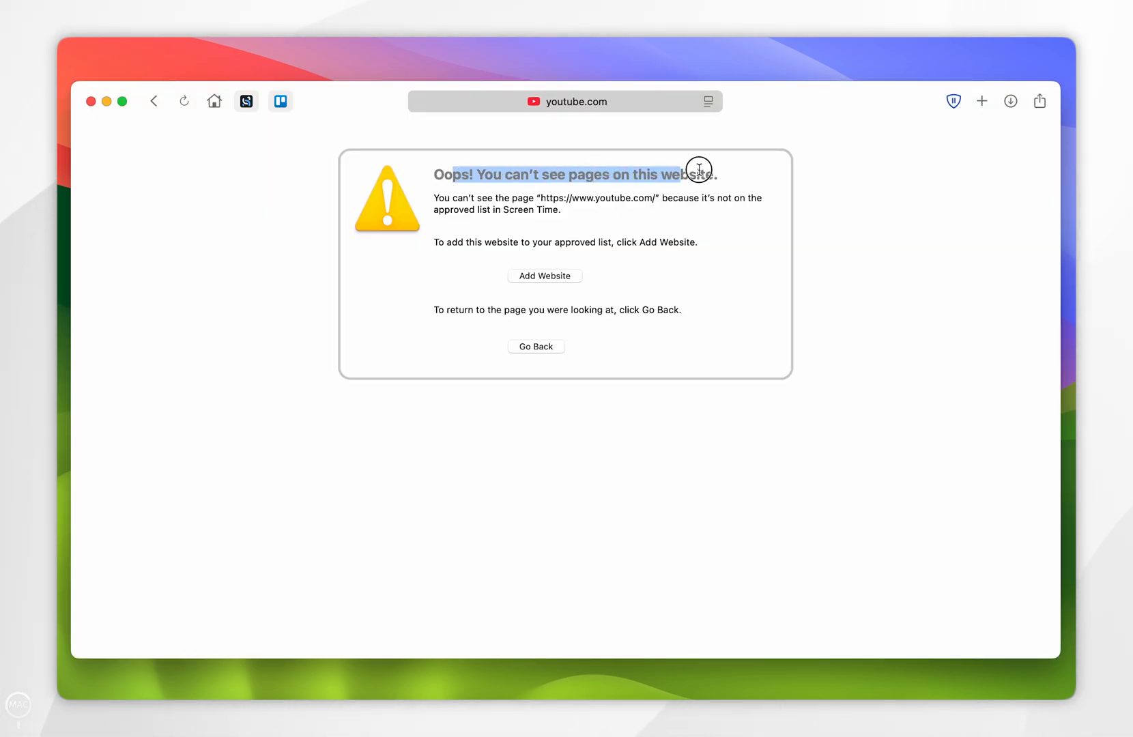